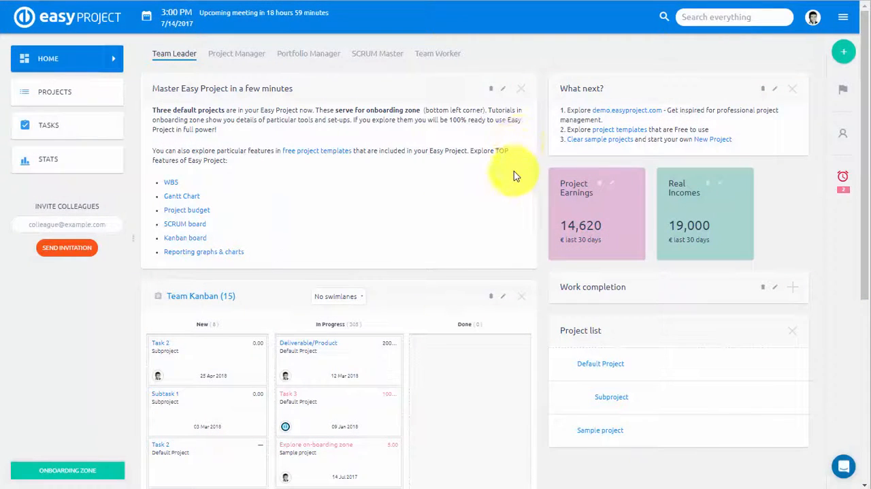
mouse_move(763, 73)
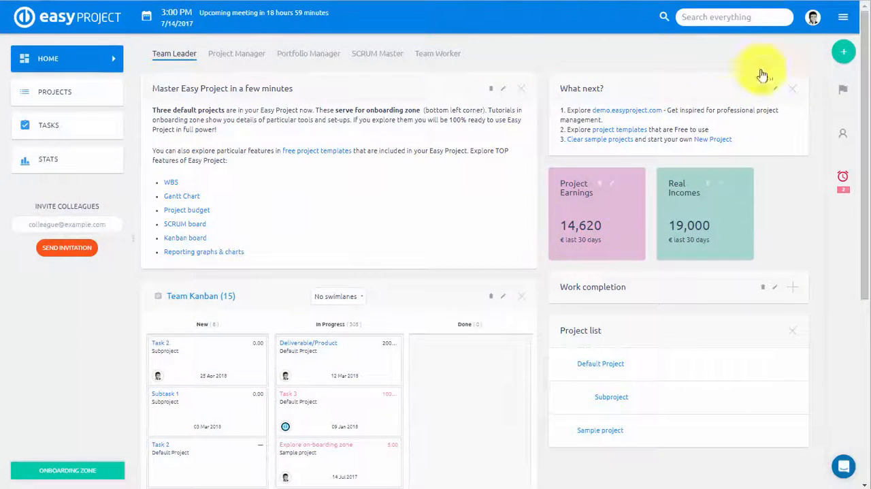
Go from the main modules menu into the Administration area to reach Workflow settings
click(842, 16)
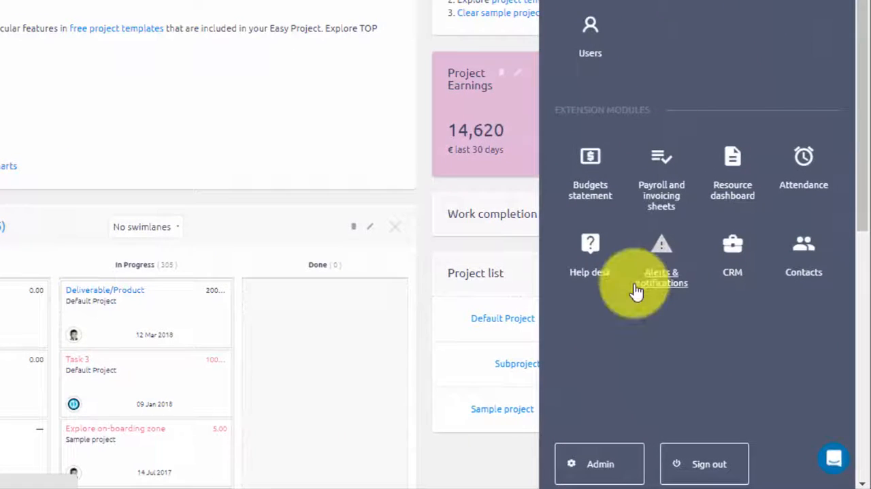
mouse_move(651, 463)
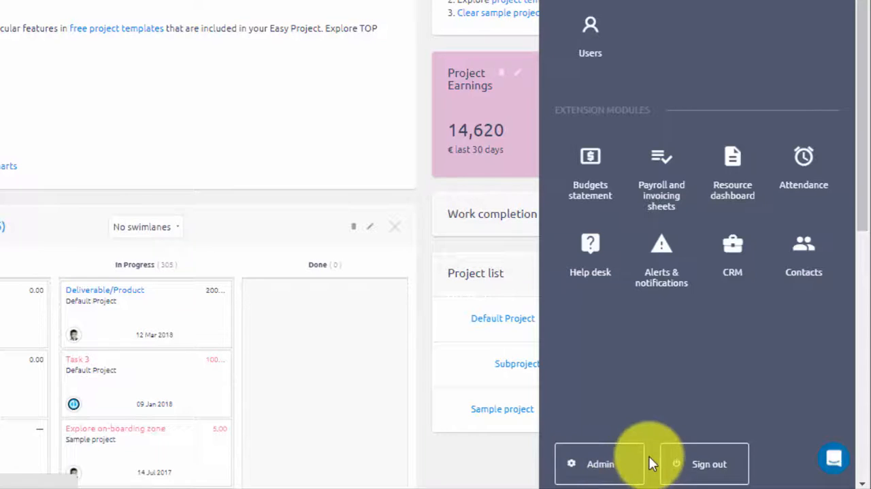
click(599, 463)
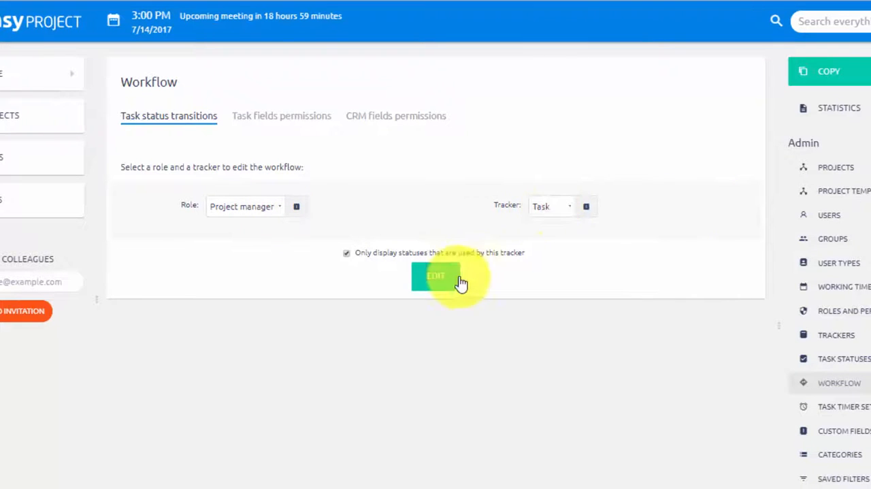
Load the transitions grid, then switch the role from Project manager to Team member
click(433, 275)
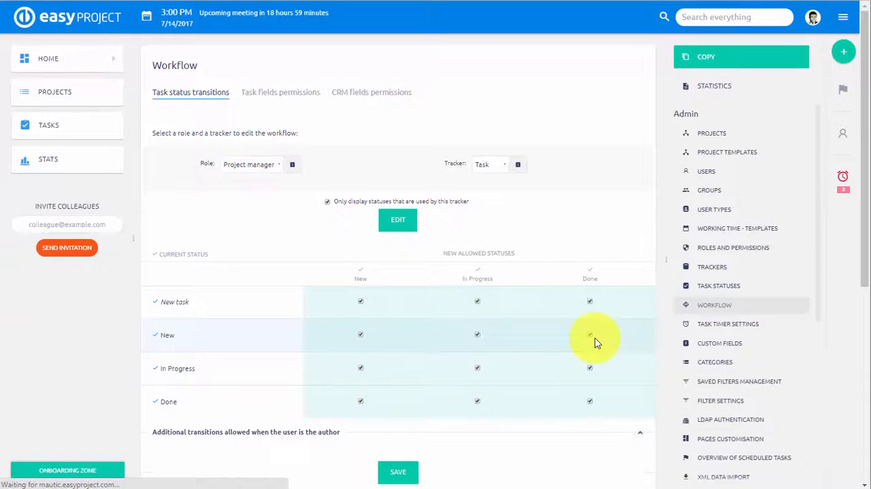
click(251, 164)
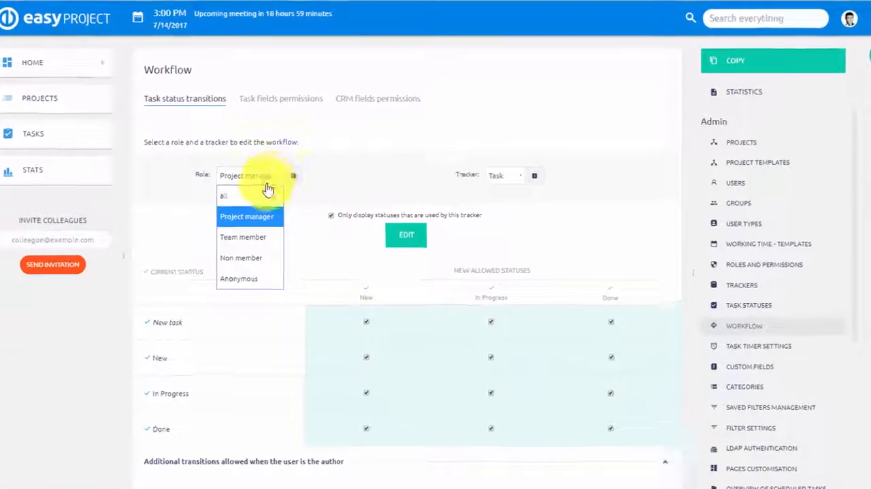
click(243, 237)
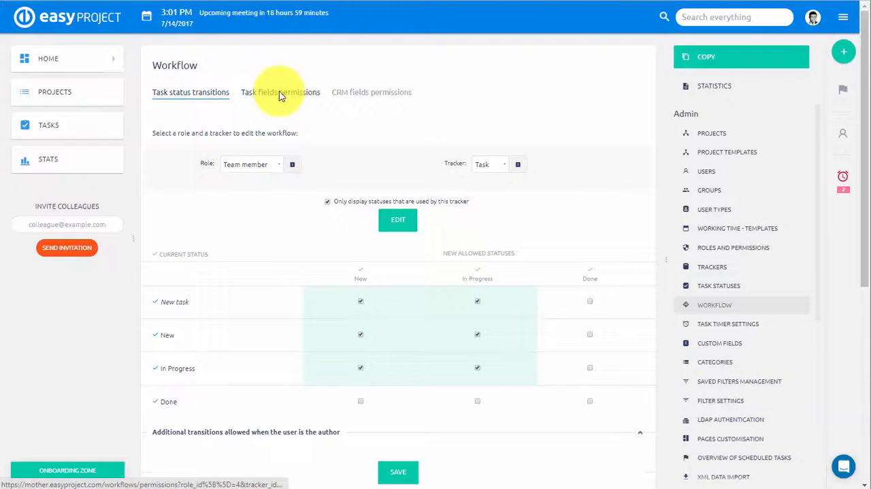
Review Team member's Task fields permissions, then go to the Roles and Permissions list
click(280, 92)
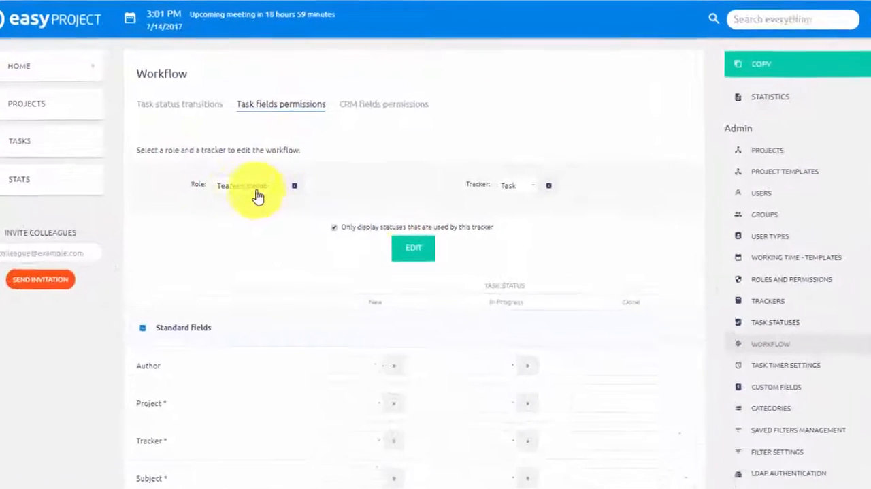
scroll(down, 3)
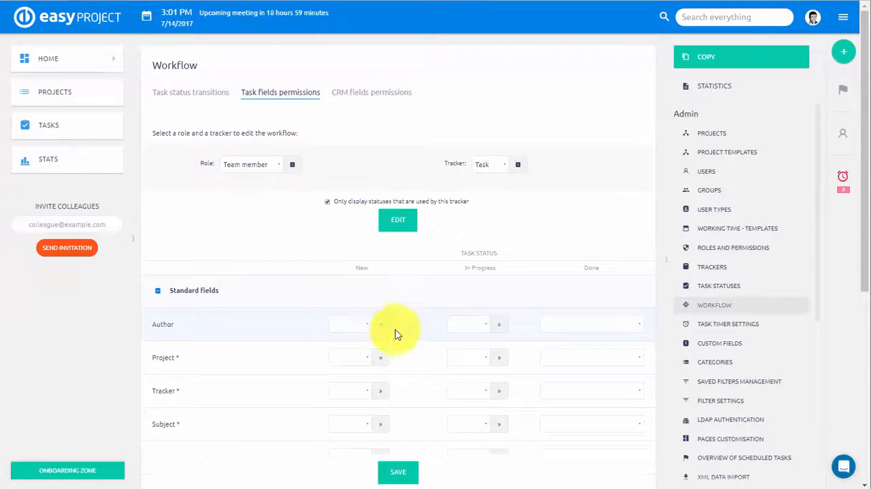
mouse_move(823, 188)
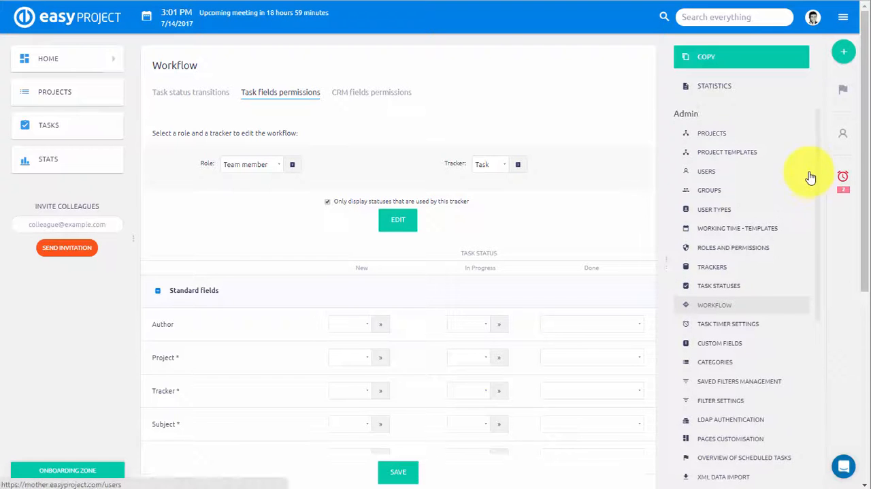
click(733, 248)
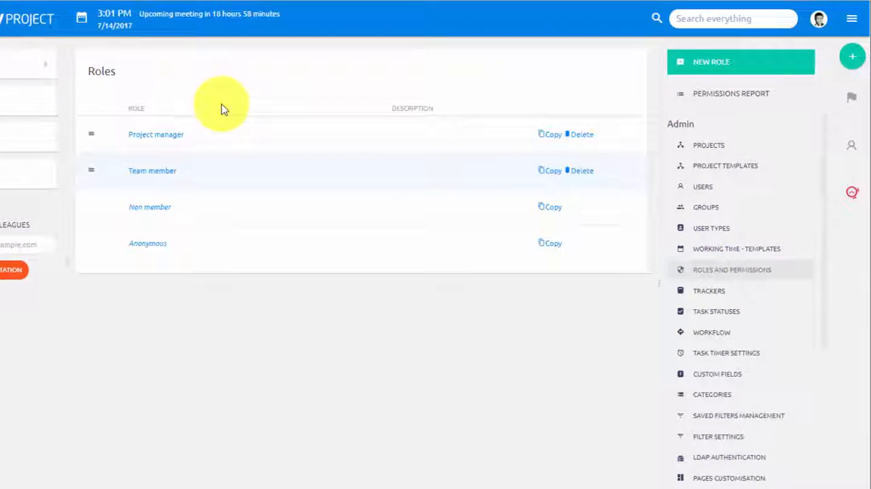